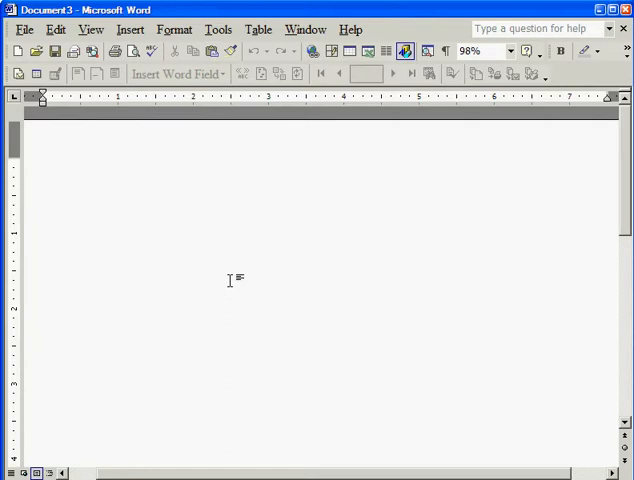
Open Word's Insert menu in the blank document.
click(43, 165)
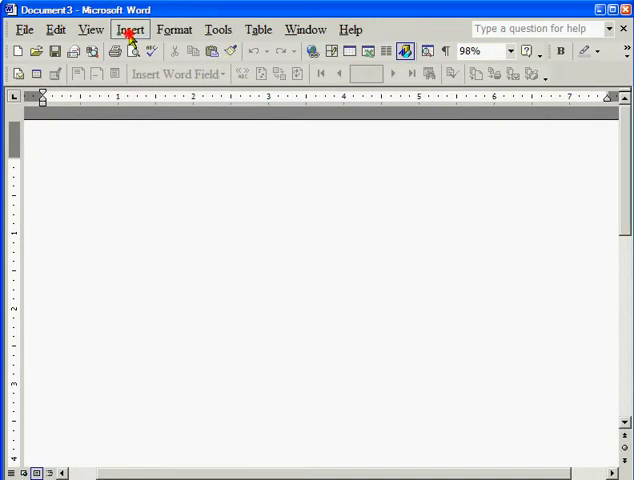
click(130, 28)
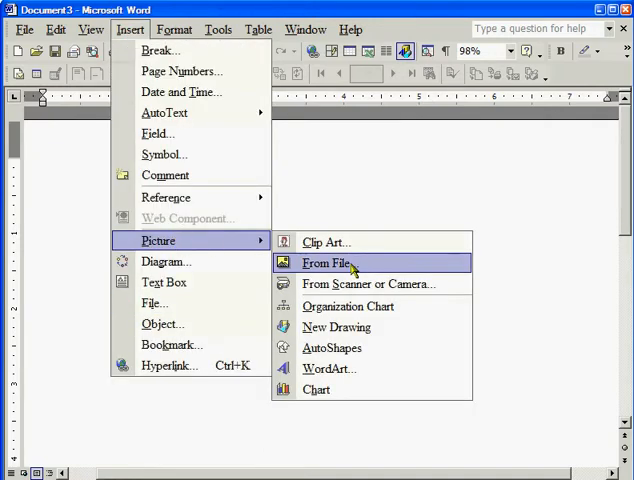
Search Clip Art for 'people' and browse the results.
click(325, 241)
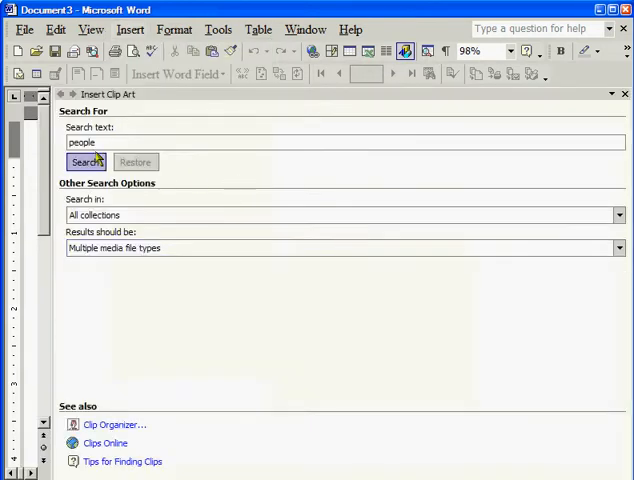
click(85, 162)
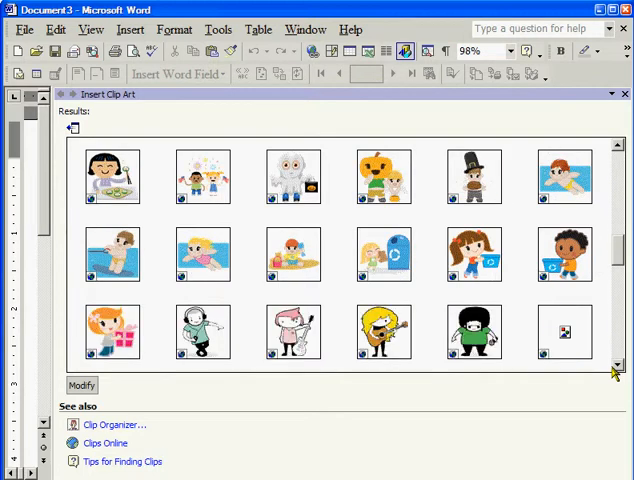
click(563, 331)
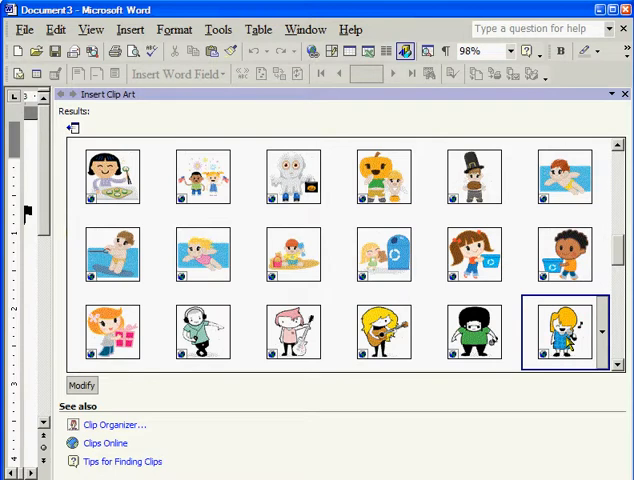
mouse_move(563, 332)
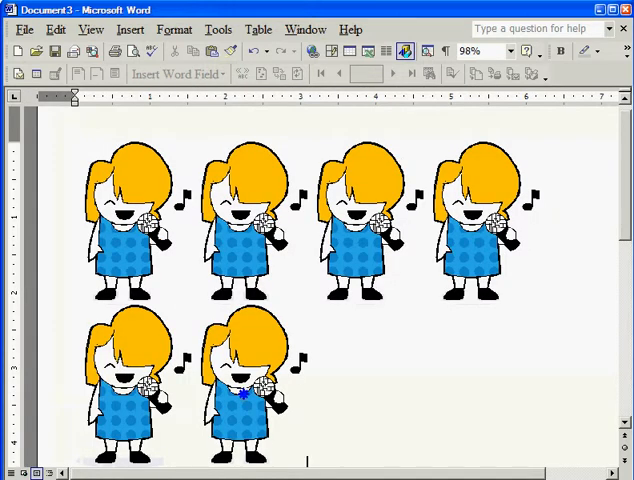
Select the remaining singing girl picture.
click(240, 400)
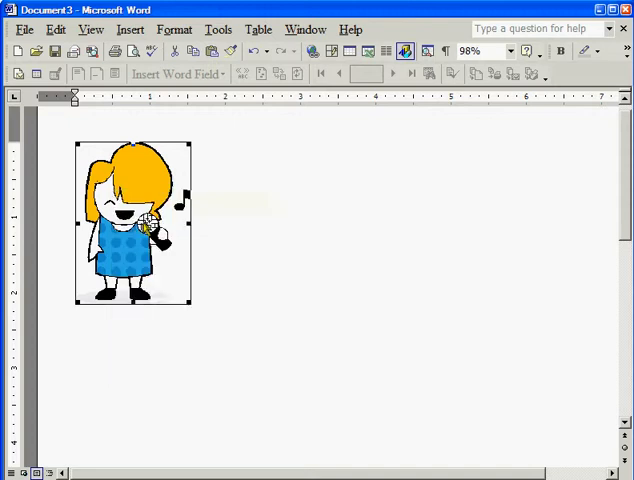
mouse_move(145, 227)
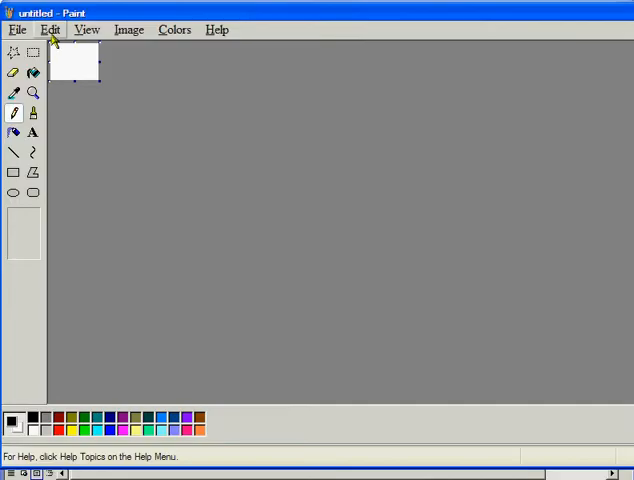
Paste the copied singing girl picture onto the Paint canvas.
click(49, 29)
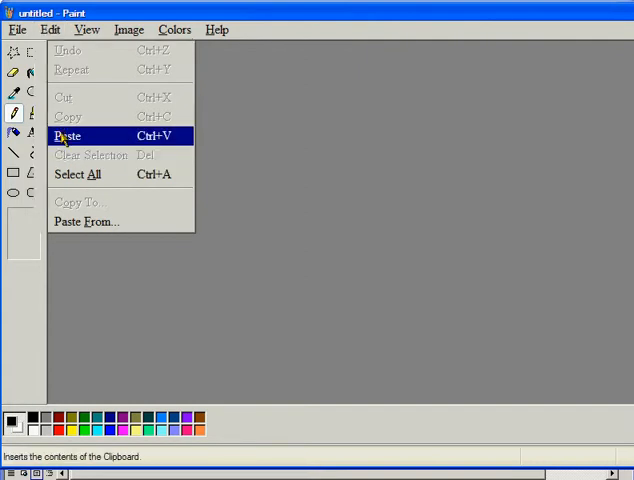
click(68, 135)
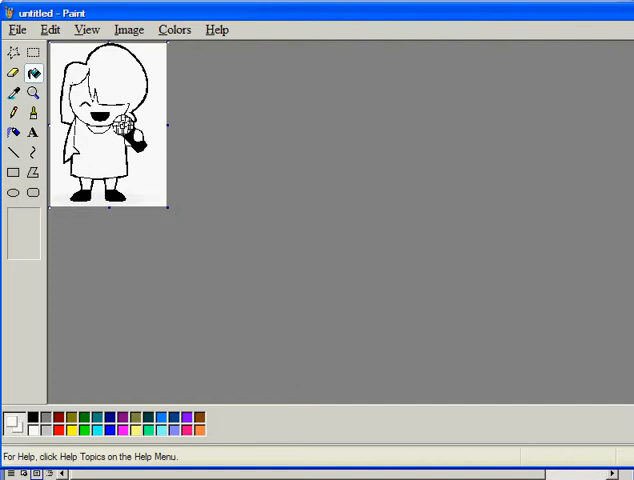
Select all of the black-and-white girl outline in Paint.
click(87, 29)
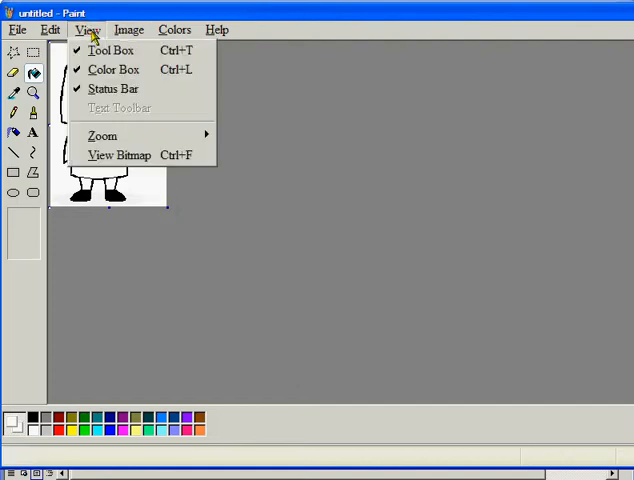
click(50, 29)
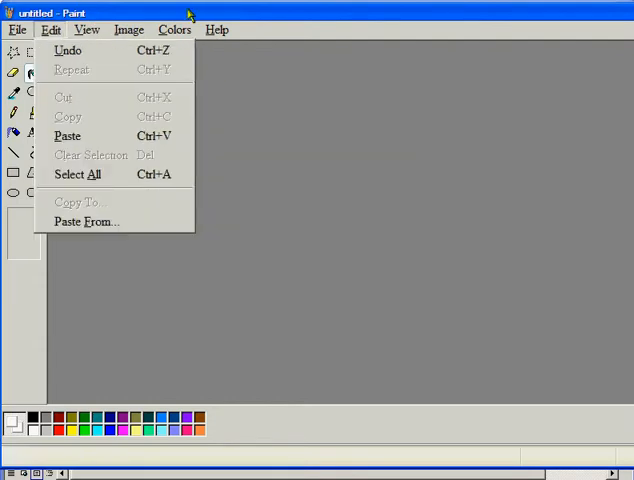
click(67, 135)
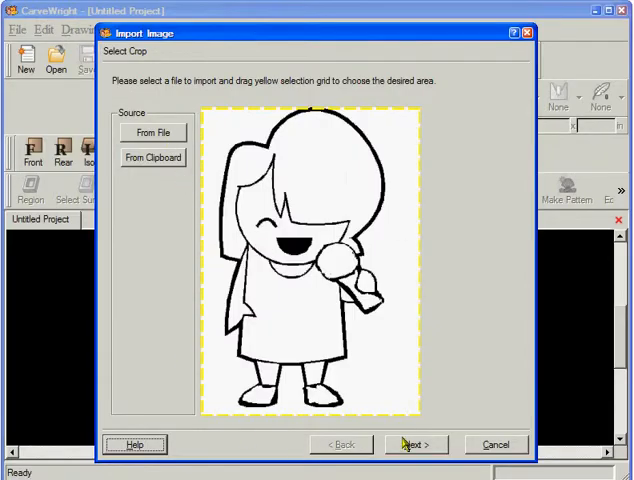
Preview the outline in 3D, lower it twice, raise it once, and finish importing.
click(414, 444)
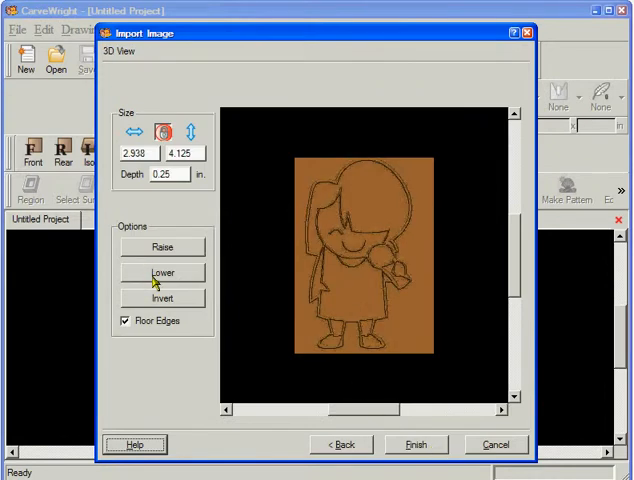
click(162, 273)
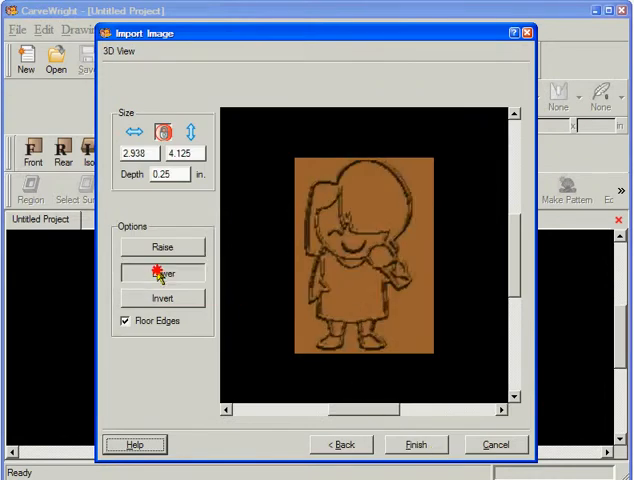
click(161, 273)
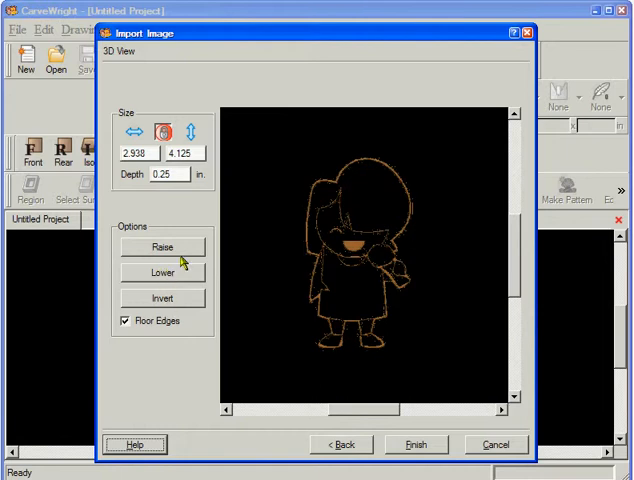
click(161, 247)
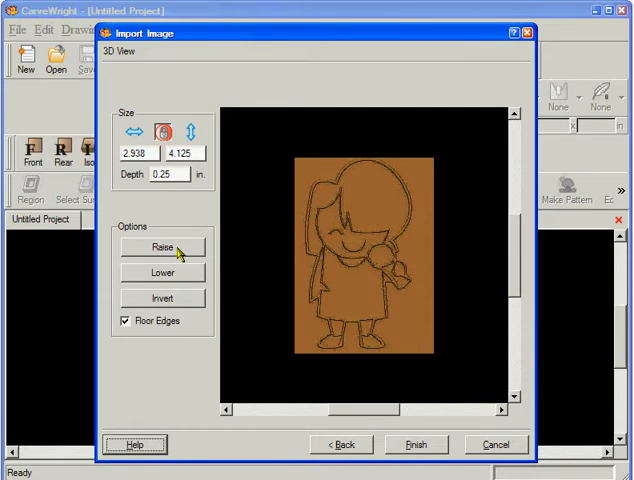
mouse_move(162, 247)
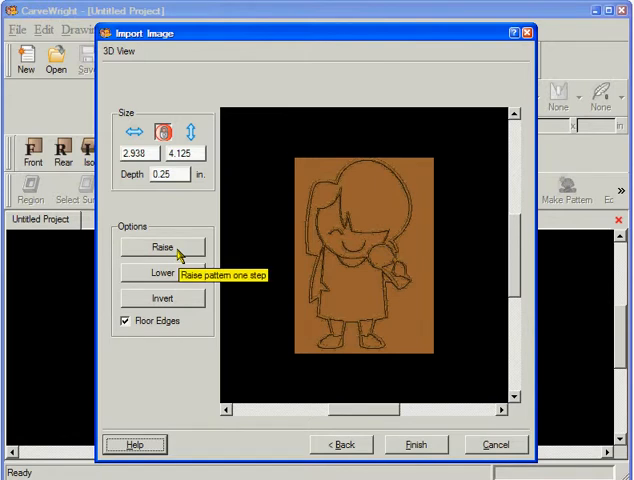
click(416, 444)
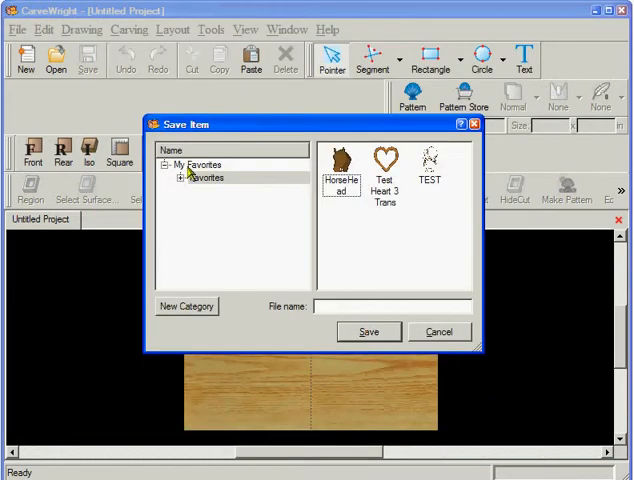
Save the pattern as TEST in My Favorites, replacing the existing item.
click(429, 163)
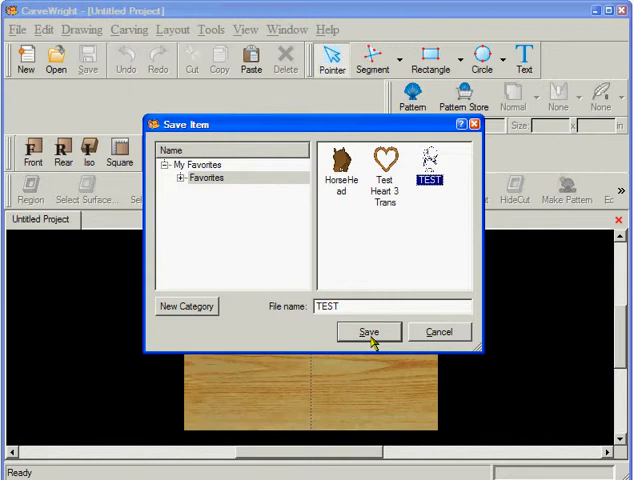
click(367, 331)
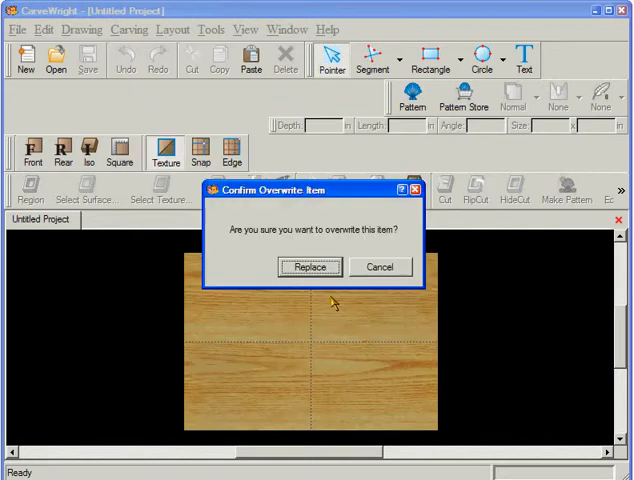
click(310, 267)
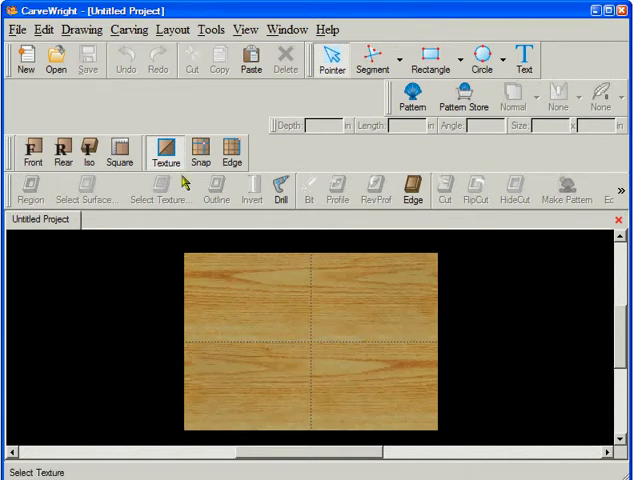
With the Pattern tool, expand Favorites in the library and choose TEST.
click(411, 99)
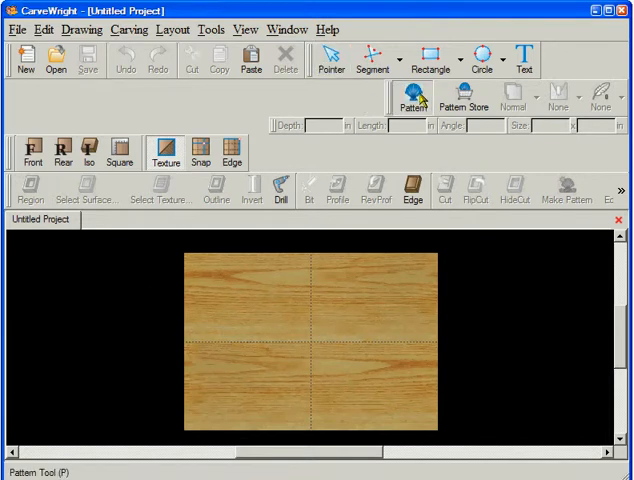
mouse_move(420, 277)
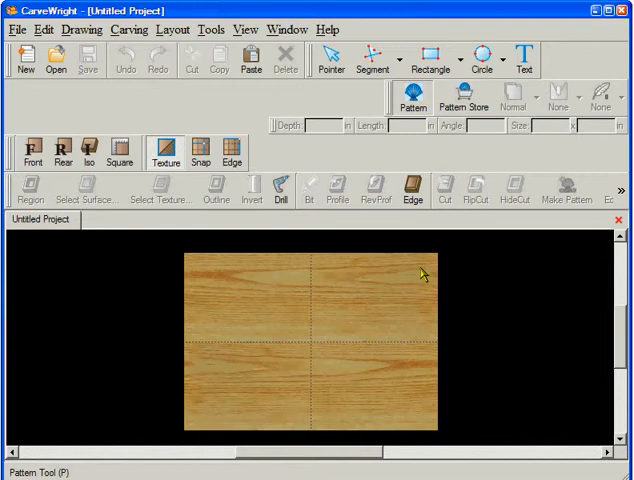
click(412, 98)
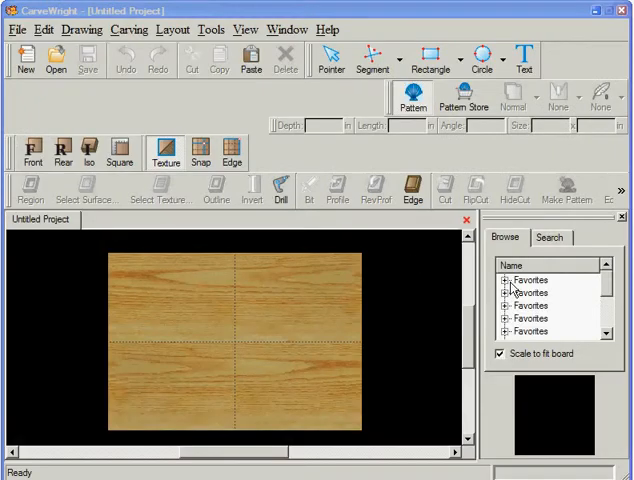
click(502, 280)
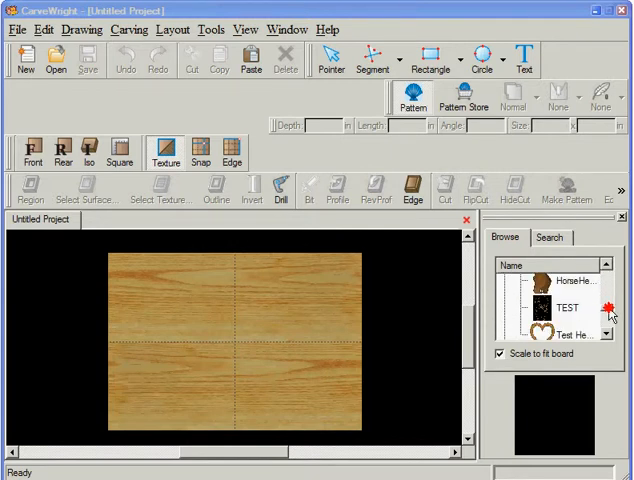
click(568, 307)
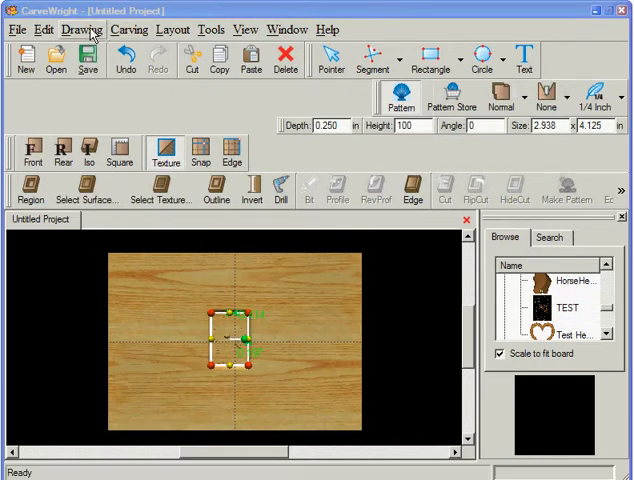
Rotate the TEST pattern to 270° and enlarge it to 15.887 x 11.314 in.
click(172, 29)
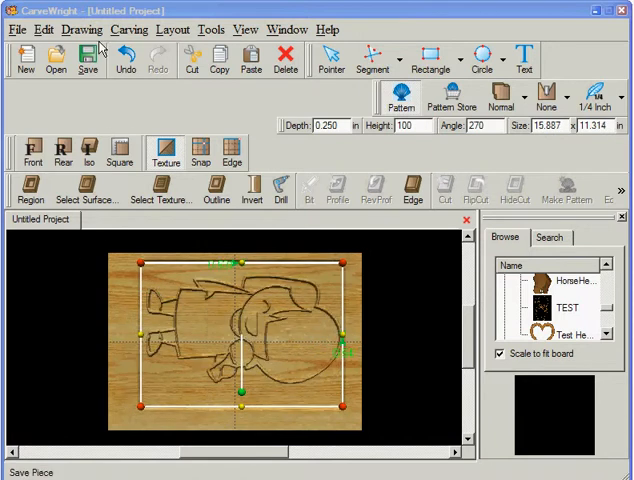
Apply Layout > Center > Center Both to the girl pattern.
click(173, 29)
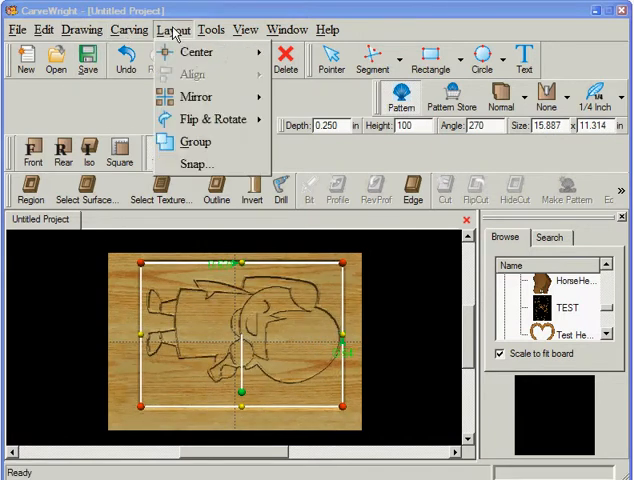
mouse_move(196, 52)
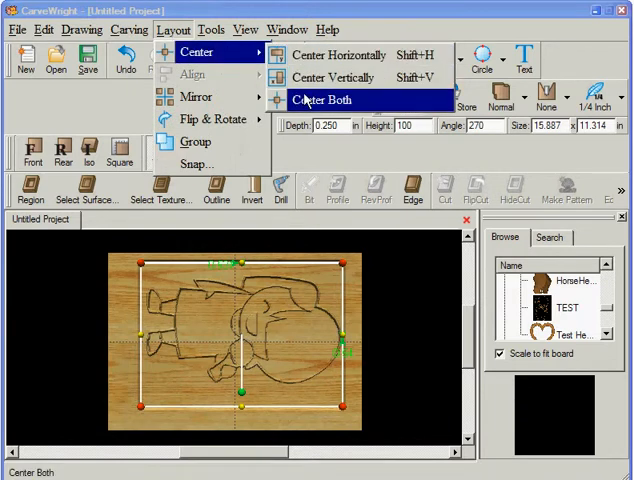
click(320, 100)
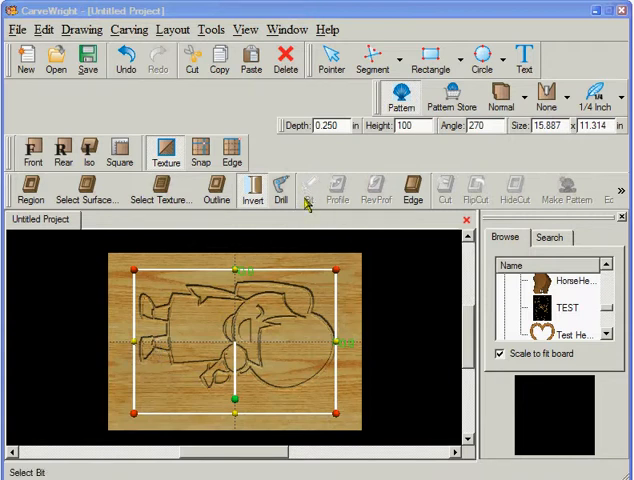
mouse_move(307, 190)
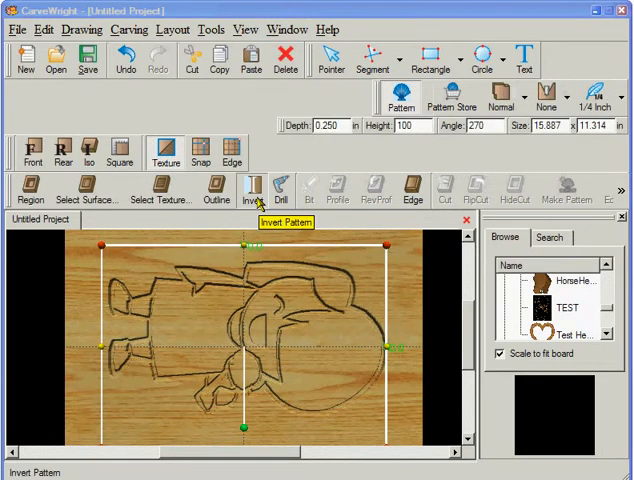
click(249, 188)
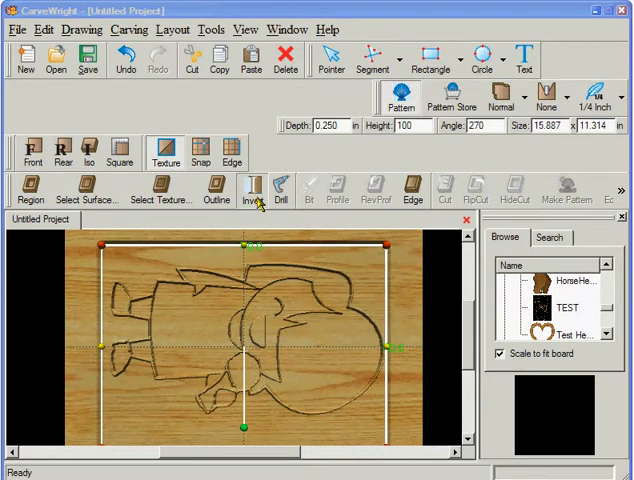
click(247, 189)
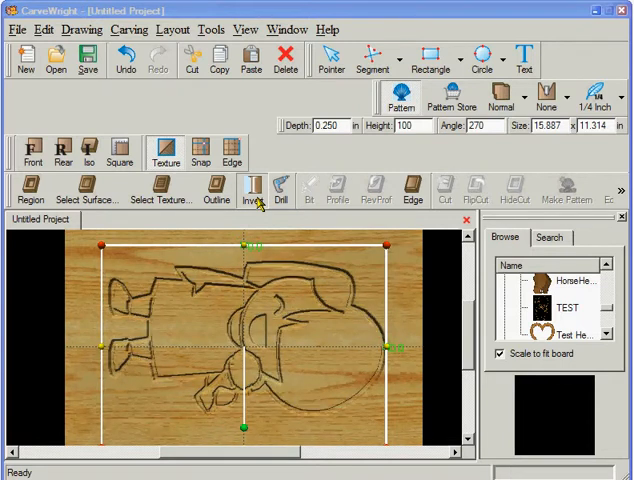
click(250, 190)
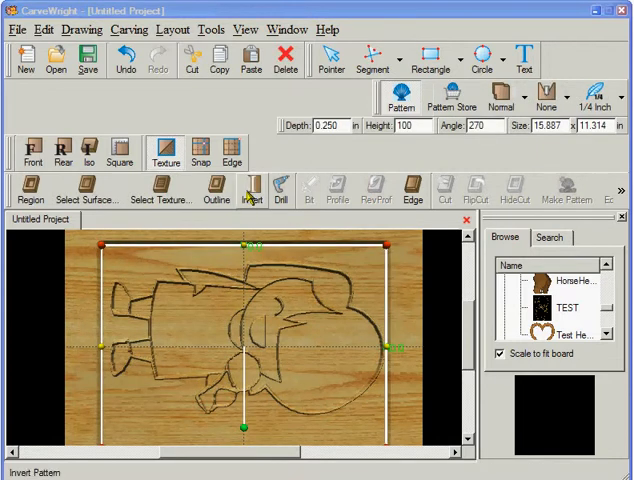
click(251, 190)
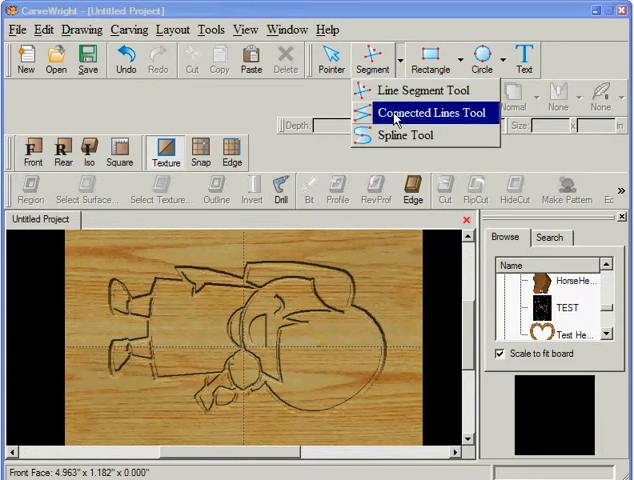
Pick Connected Lines Tool from the Segment dropdown.
click(431, 112)
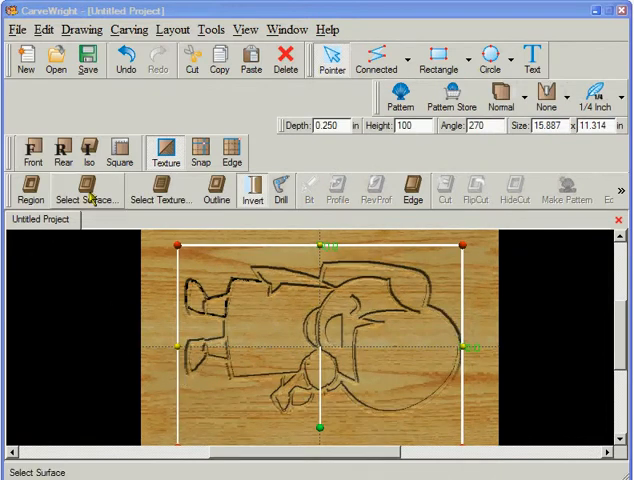
Browse the Carving, Edit, Tools and View menus, then open the Carving List panel.
click(129, 29)
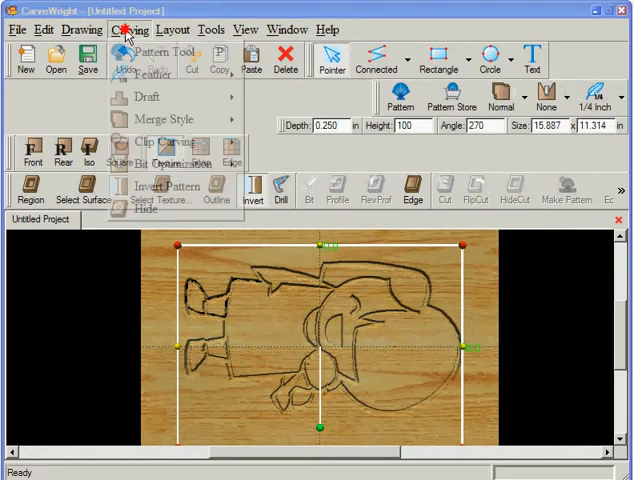
click(173, 29)
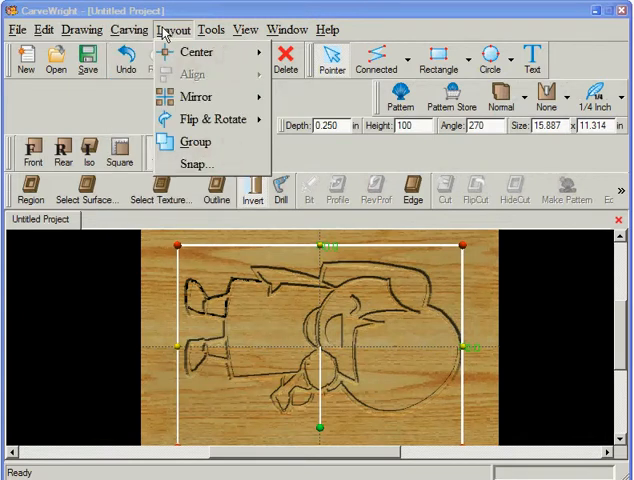
click(128, 29)
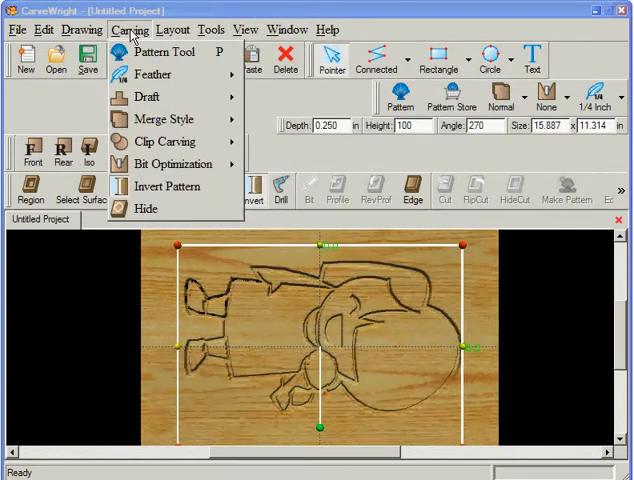
click(42, 29)
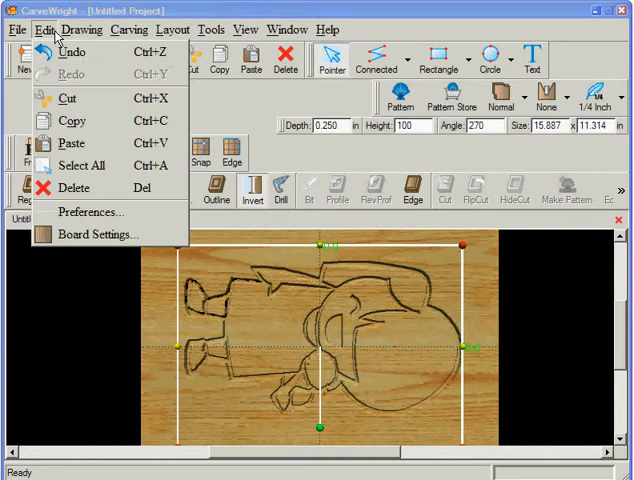
click(211, 29)
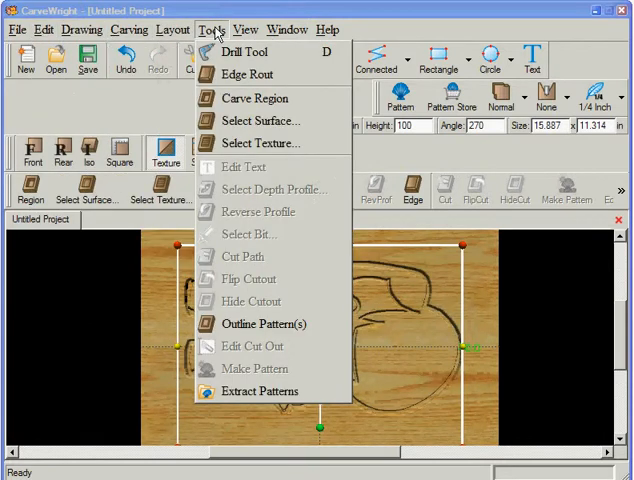
click(245, 29)
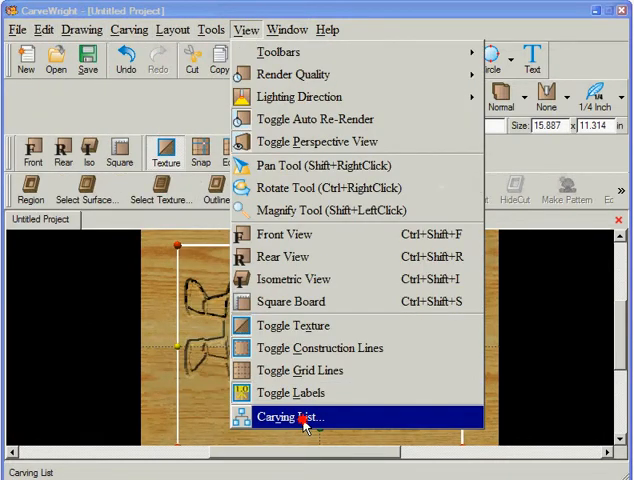
click(287, 417)
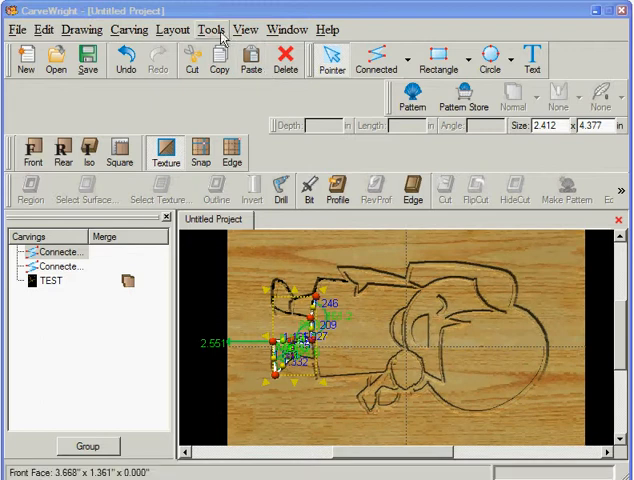
Draw Circle1 over the girl pattern, switching between the Circle and Connected lines tools.
click(438, 57)
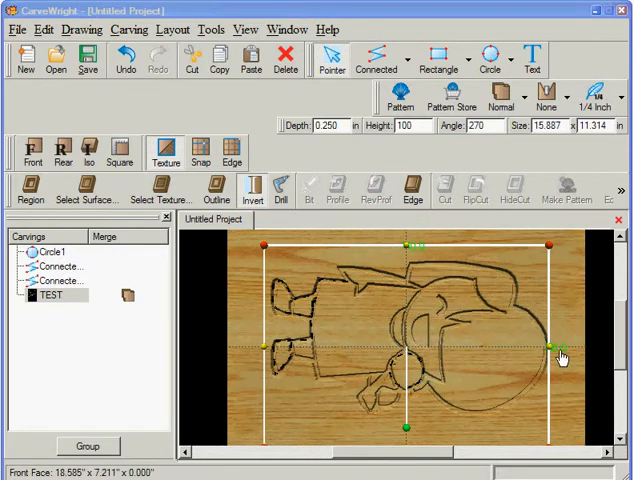
click(378, 58)
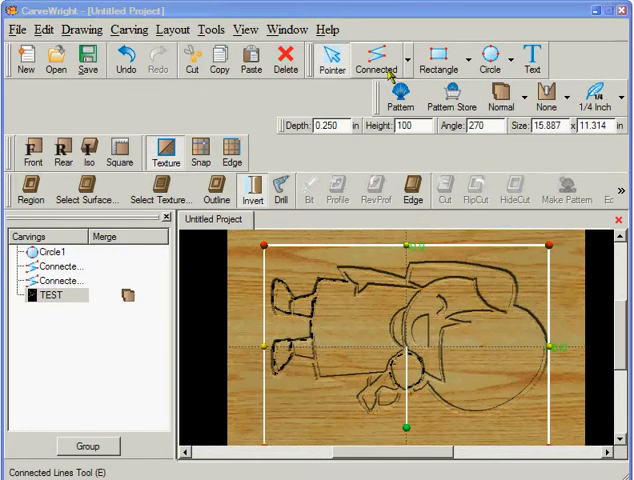
click(489, 58)
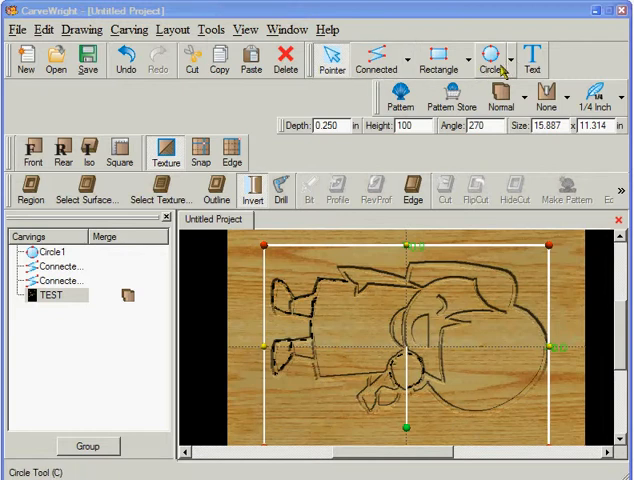
click(377, 58)
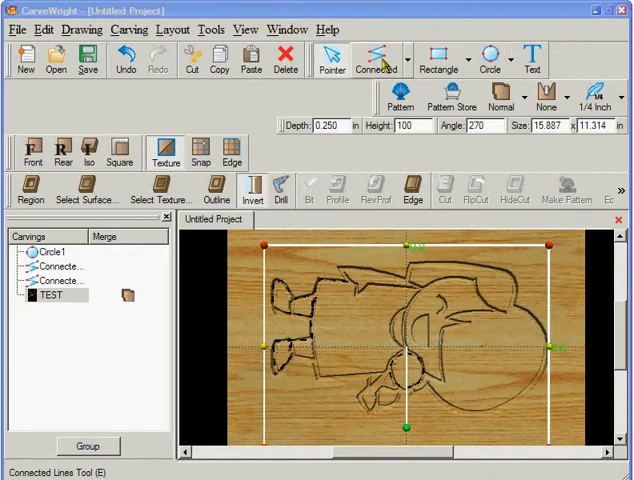
click(332, 60)
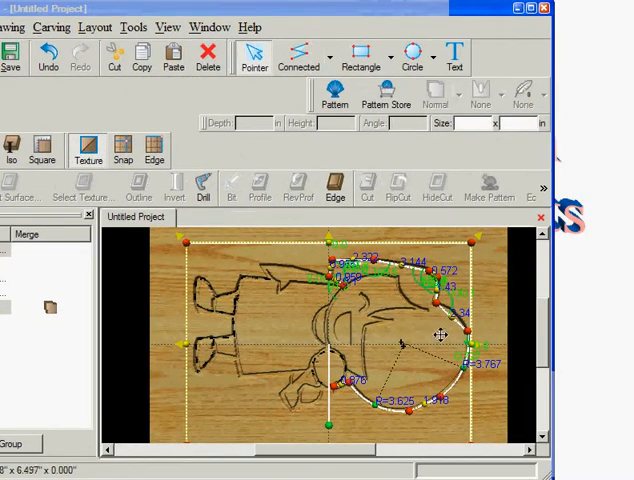
Bring up the context menu on the traced head arc.
right_click(457, 328)
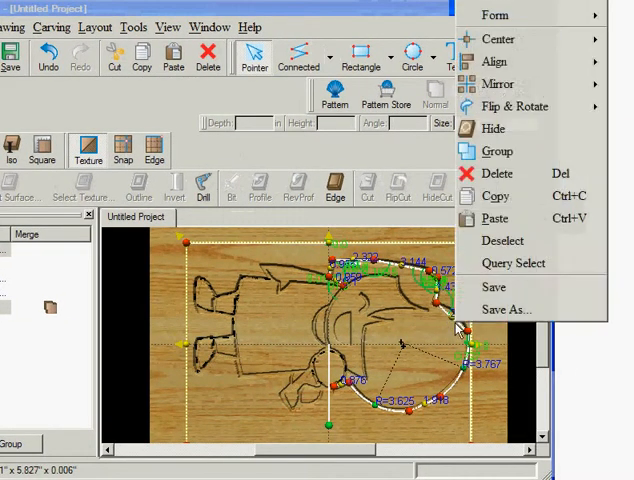
mouse_move(497, 15)
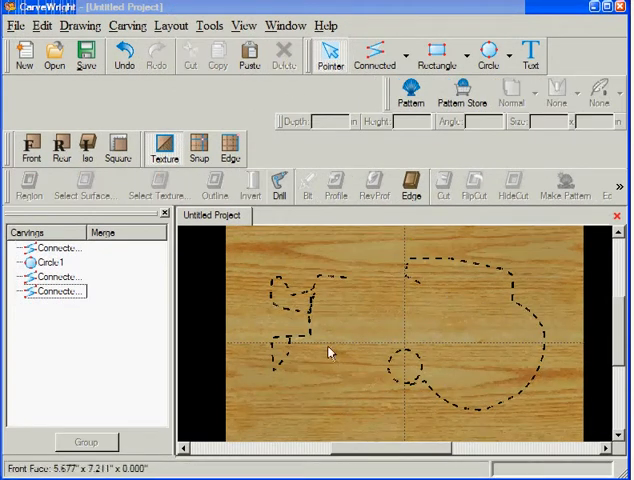
Delete the TEST clip-art pattern from the board.
click(42, 25)
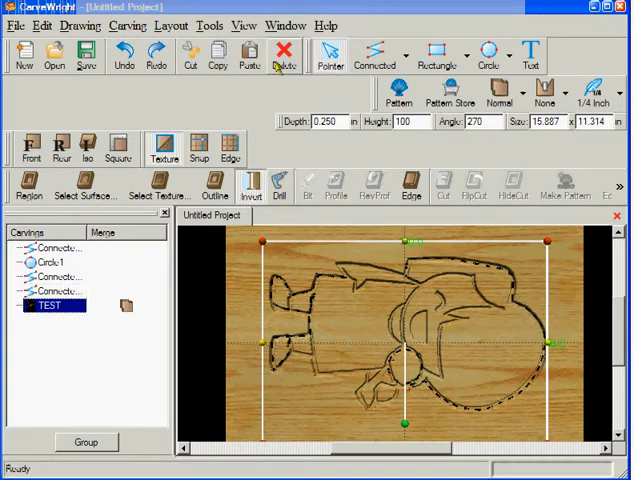
click(283, 57)
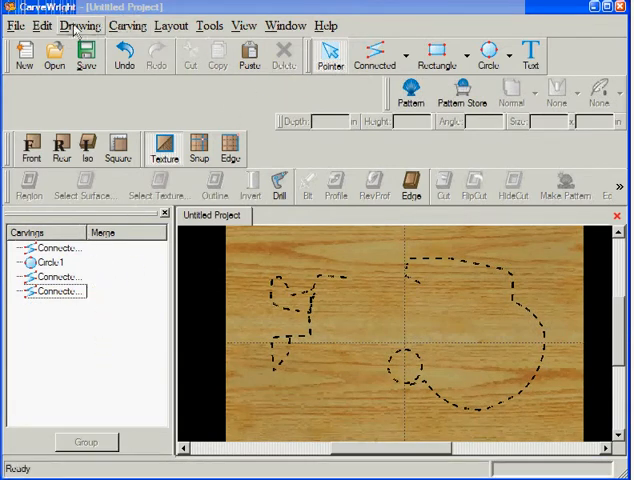
click(42, 25)
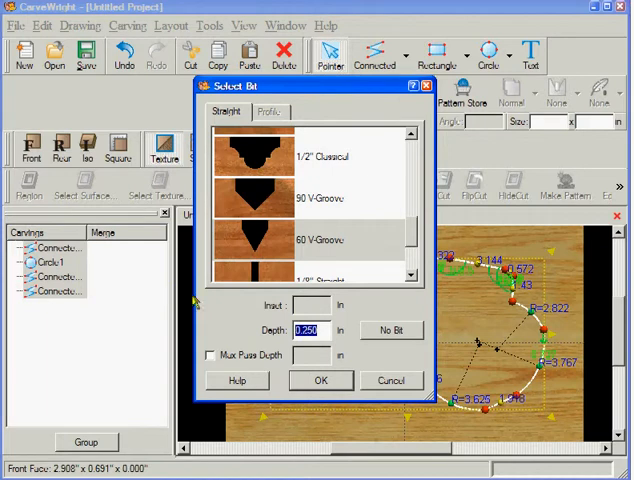
mouse_move(211, 314)
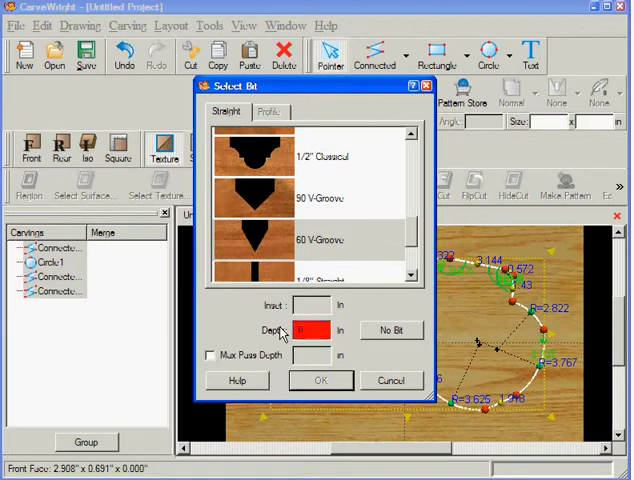
Confirm the Select Bit dialog to apply the V-groove depth to the traced lines.
click(320, 380)
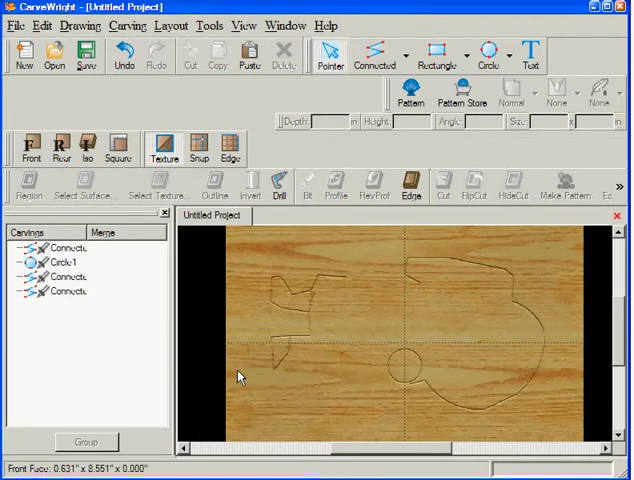
mouse_move(357, 428)
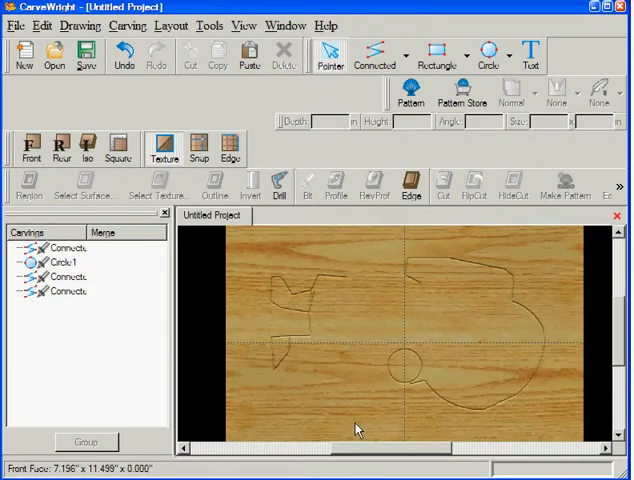